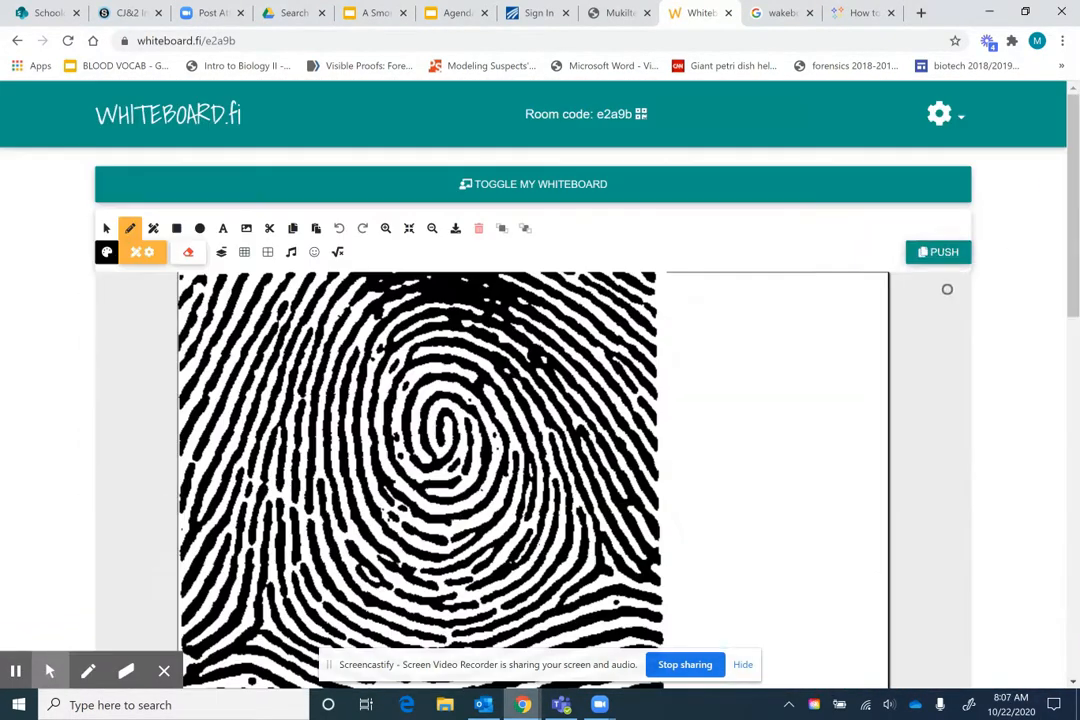
- Move down to the Student Whiteboards grid showing the shared fingerprint image
{"action": "left_click", "coordinate": [937, 251]}
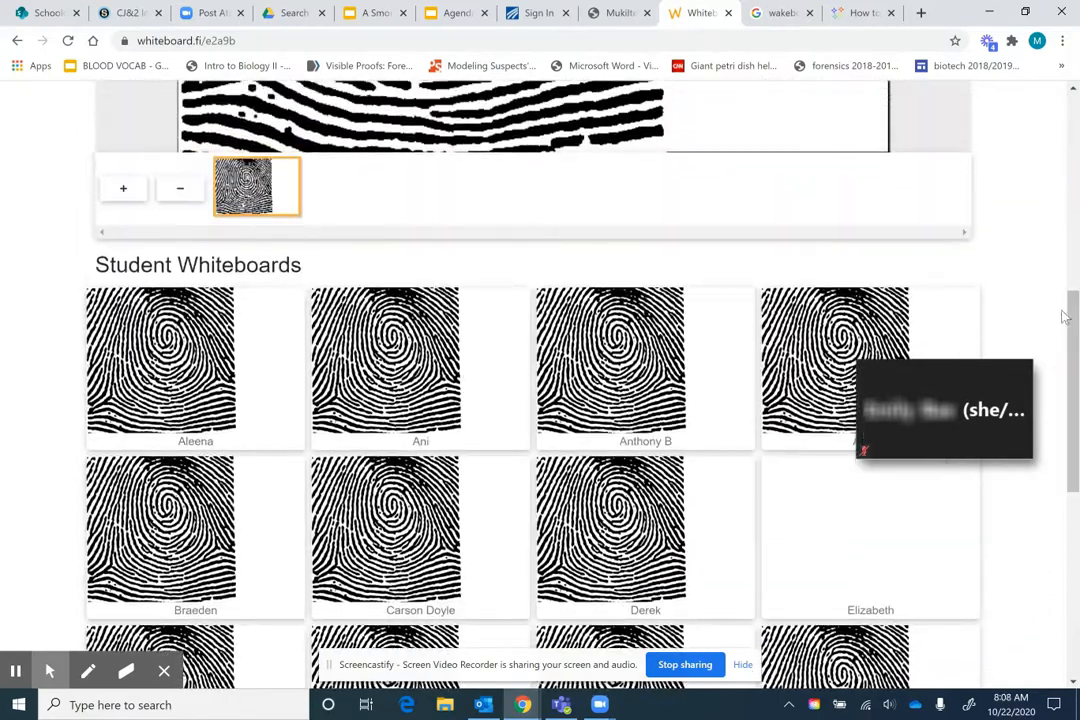
- Scroll through student thumbnails with circled deltas and whorl or loop labels
{"action": "scroll", "scroll_direction": "down", "scroll_amount": 3}
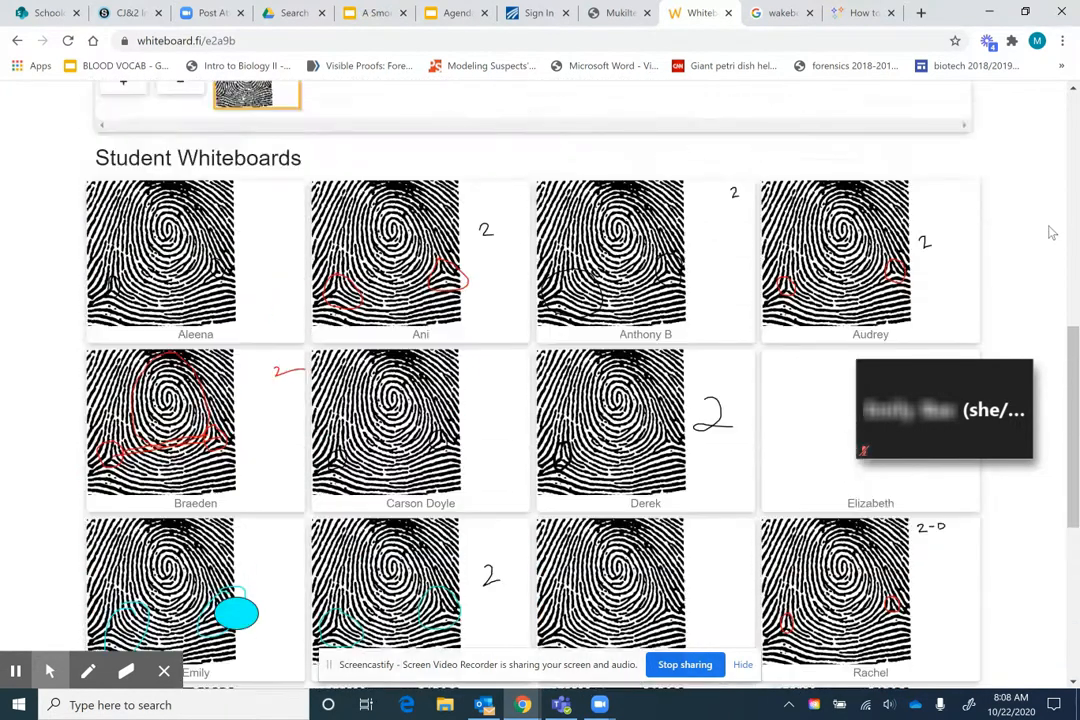
{"action": "scroll", "scroll_direction": "down", "scroll_amount": 3}
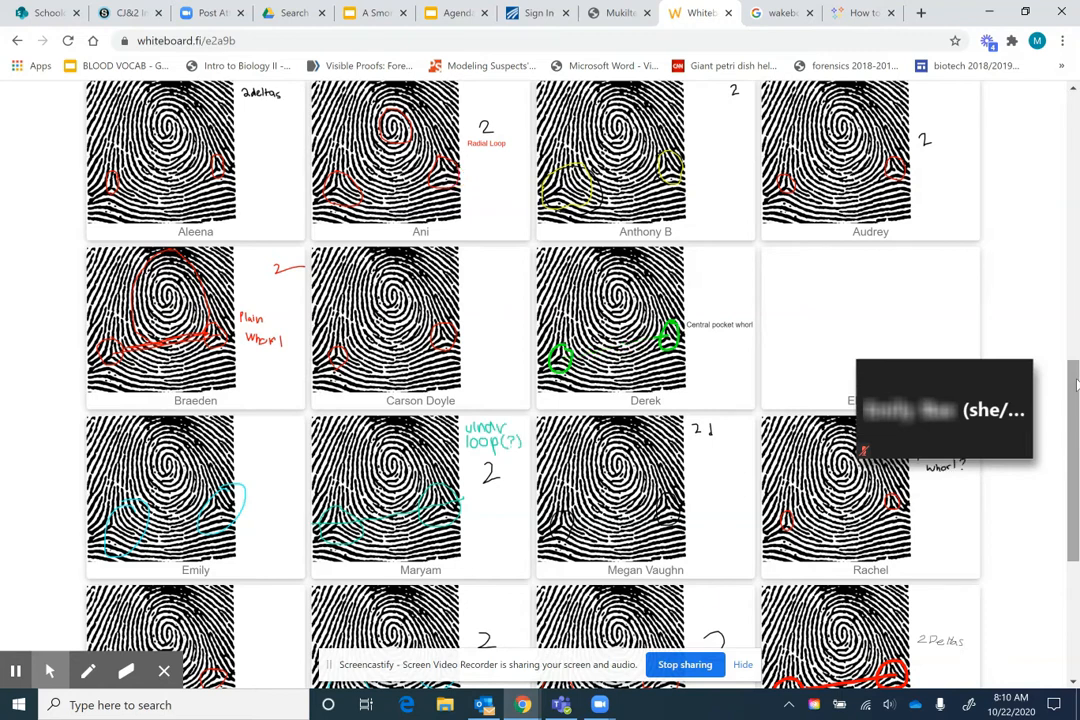
{"action": "scroll", "scroll_direction": "down", "scroll_amount": 3}
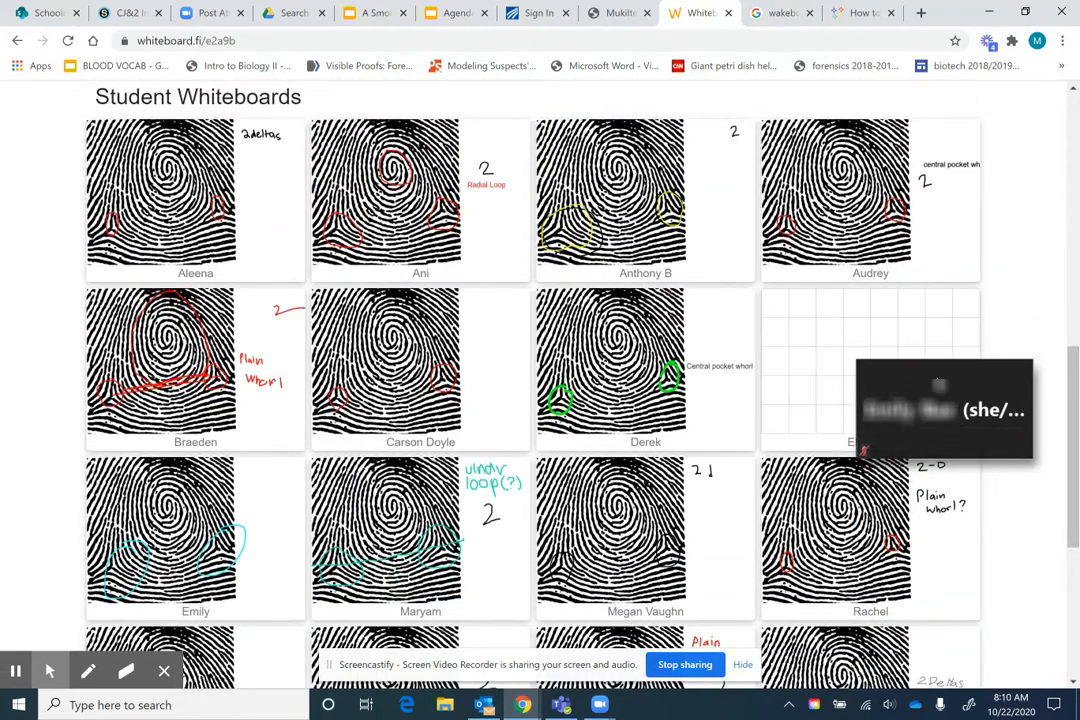
{"action": "scroll", "scroll_direction": "down", "scroll_amount": 3}
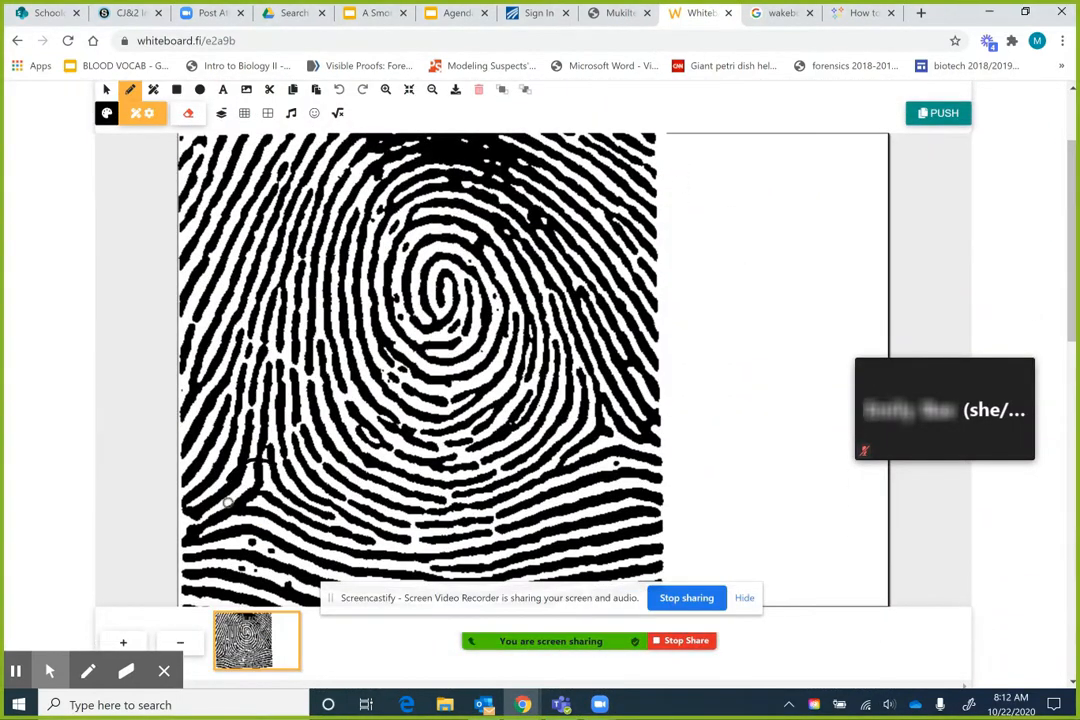
- Circle the lower-left delta, connect the deltas, outline the whorl core, and label '2 Plain Whorl'
{"action": "left_click_drag", "start_coordinate": [265, 460], "coordinate": [265, 535]}
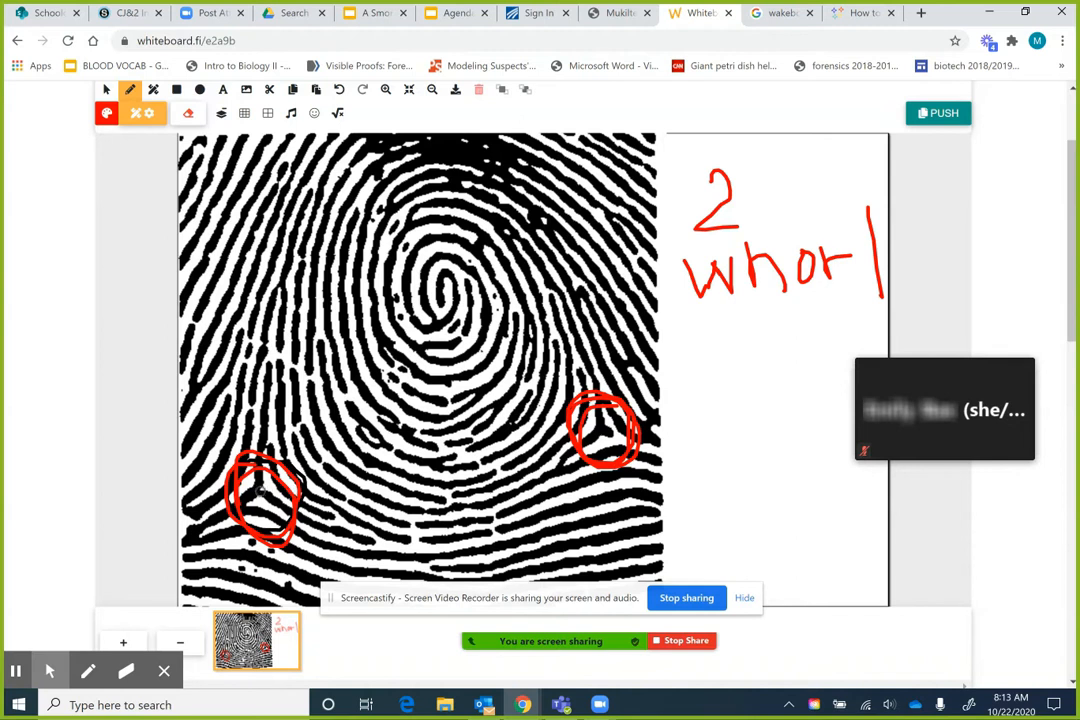
{"action": "left_click_drag", "start_coordinate": [263, 490], "coordinate": [608, 427]}
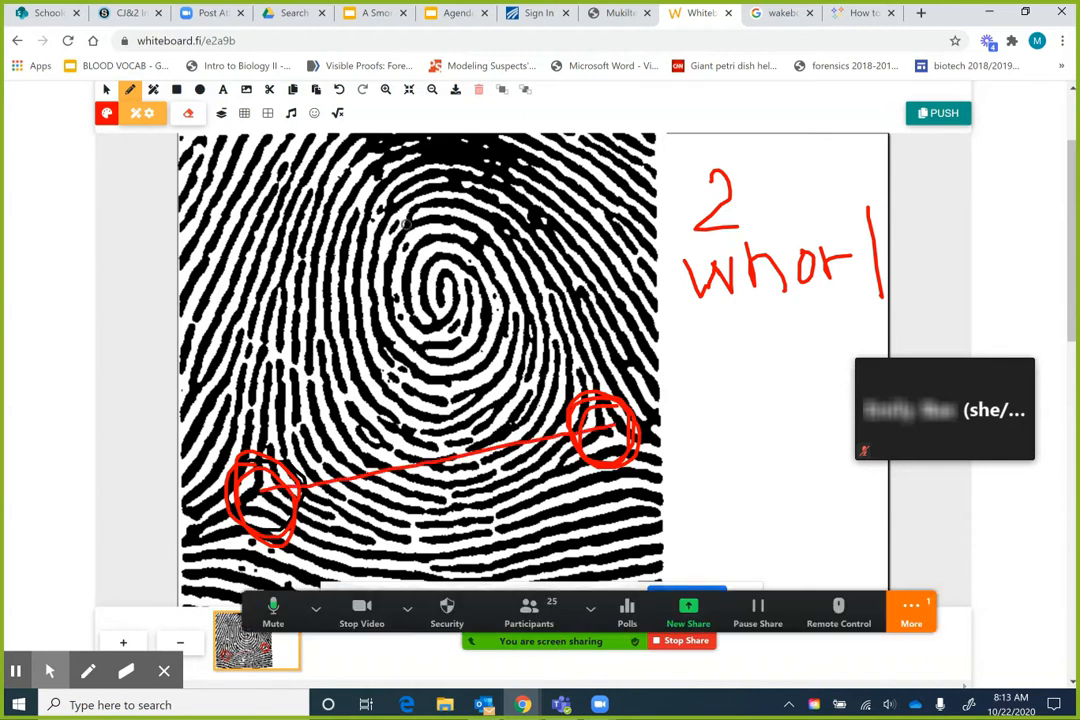
{"action": "left_click_drag", "start_coordinate": [465, 152], "coordinate": [345, 463]}
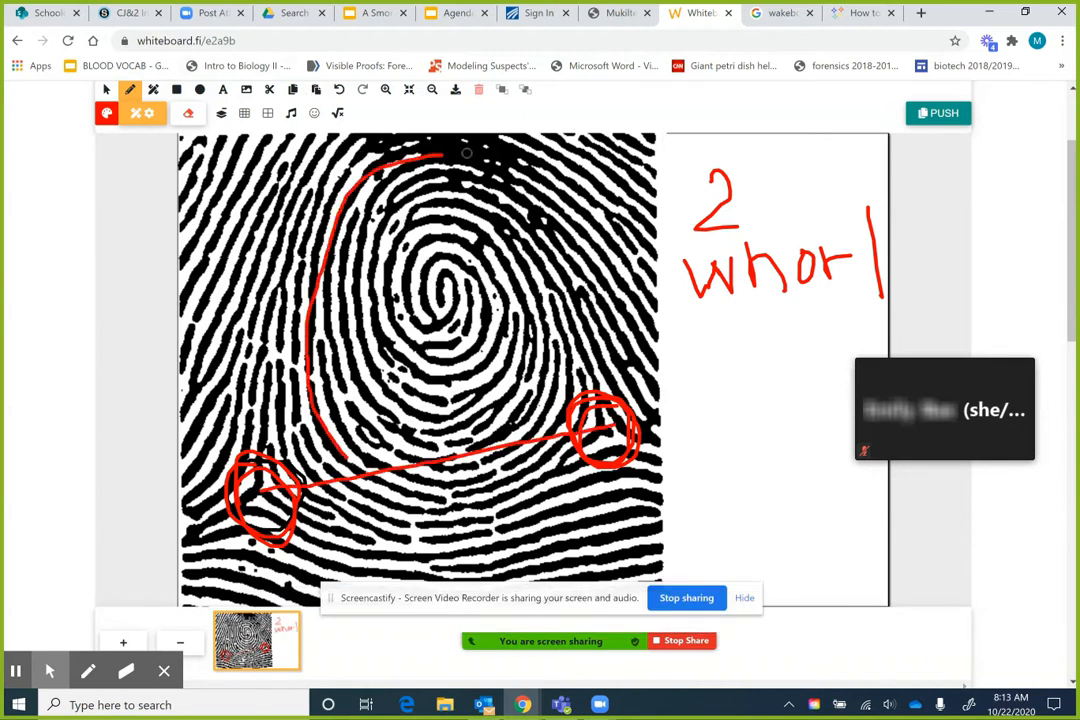
{"action": "left_click_drag", "start_coordinate": [467, 152], "coordinate": [607, 440]}
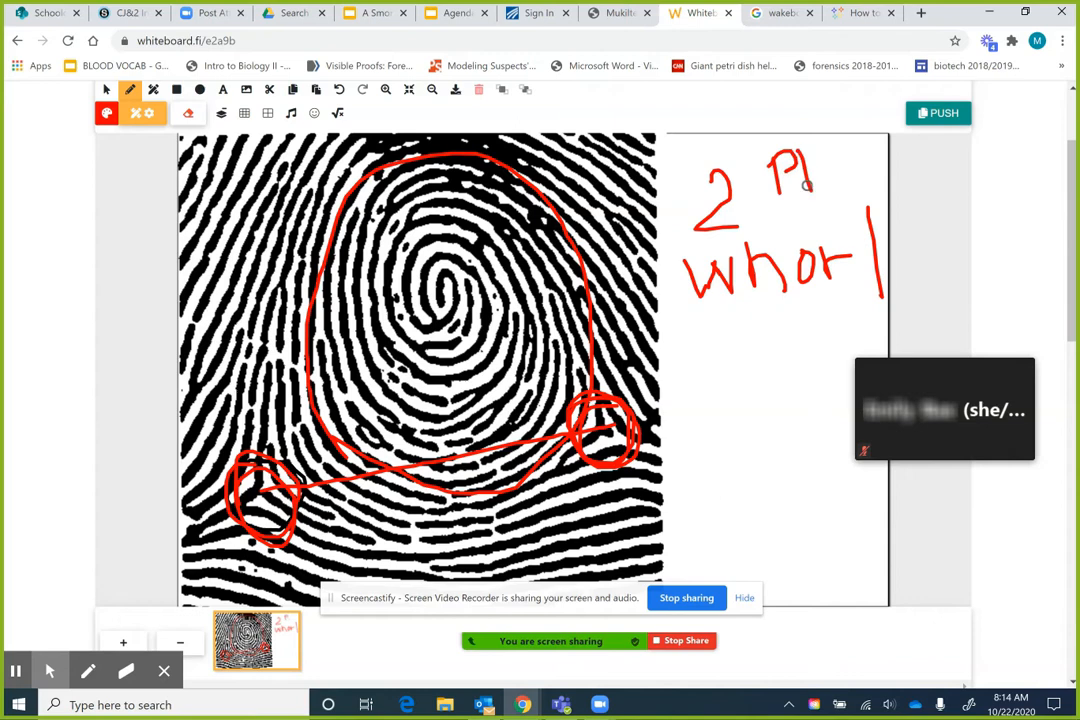
{"action": "left_click", "coordinate": [938, 112]}
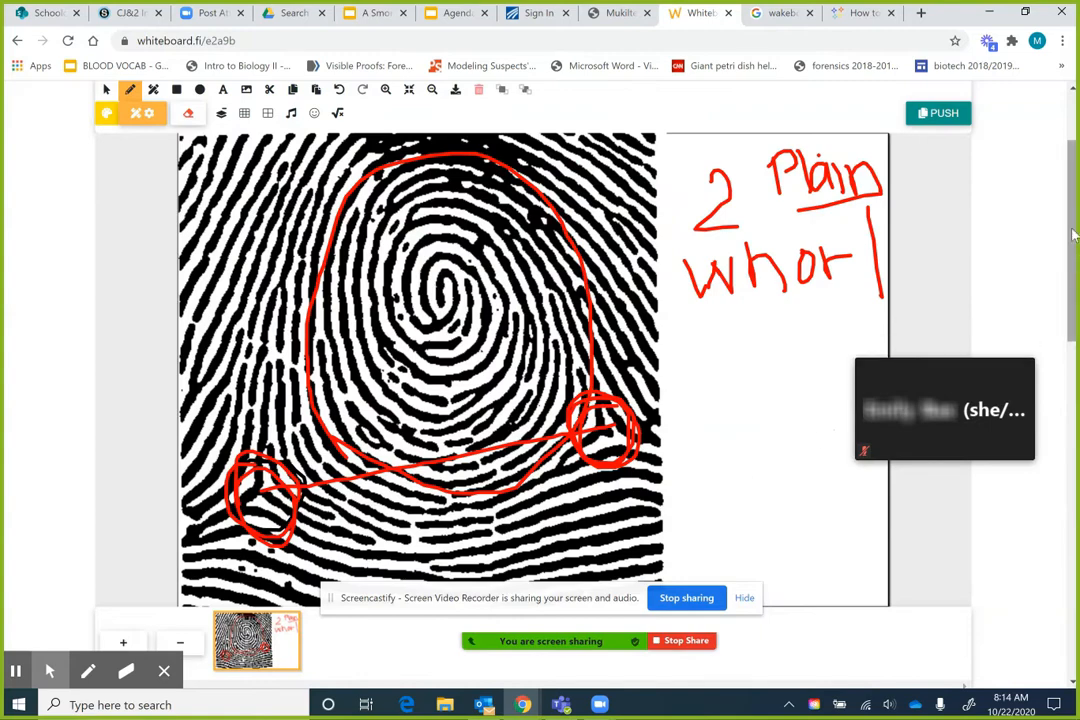
{"action": "scroll", "scroll_direction": "down", "scroll_amount": 3}
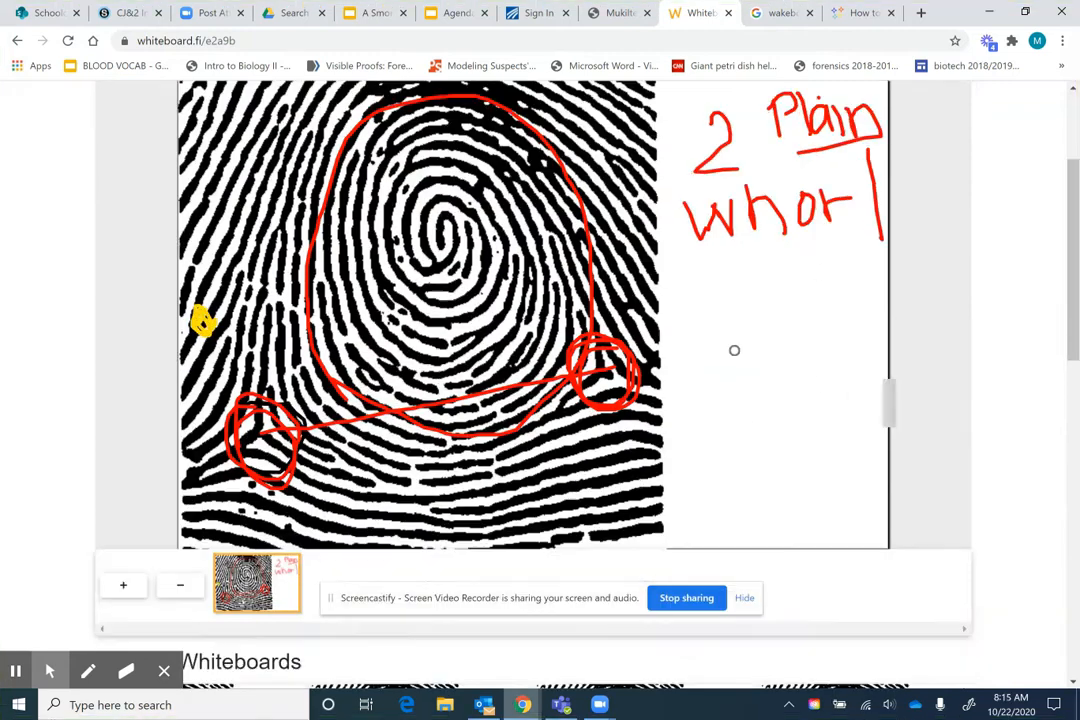